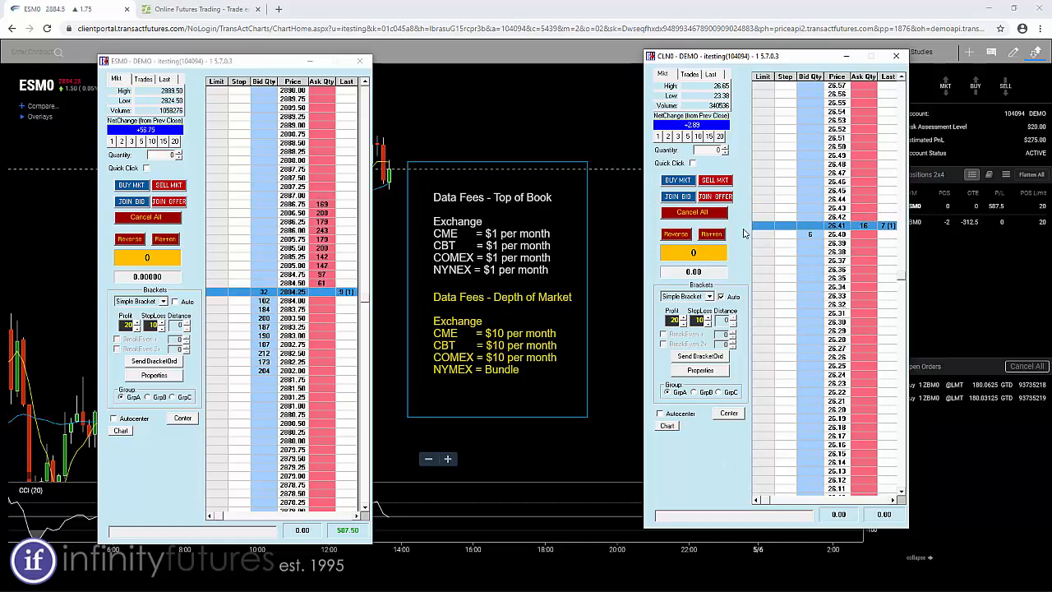
Close the CLN0 and ESM0 order-ladder windows to reveal the ESM0 chart
click(896, 56)
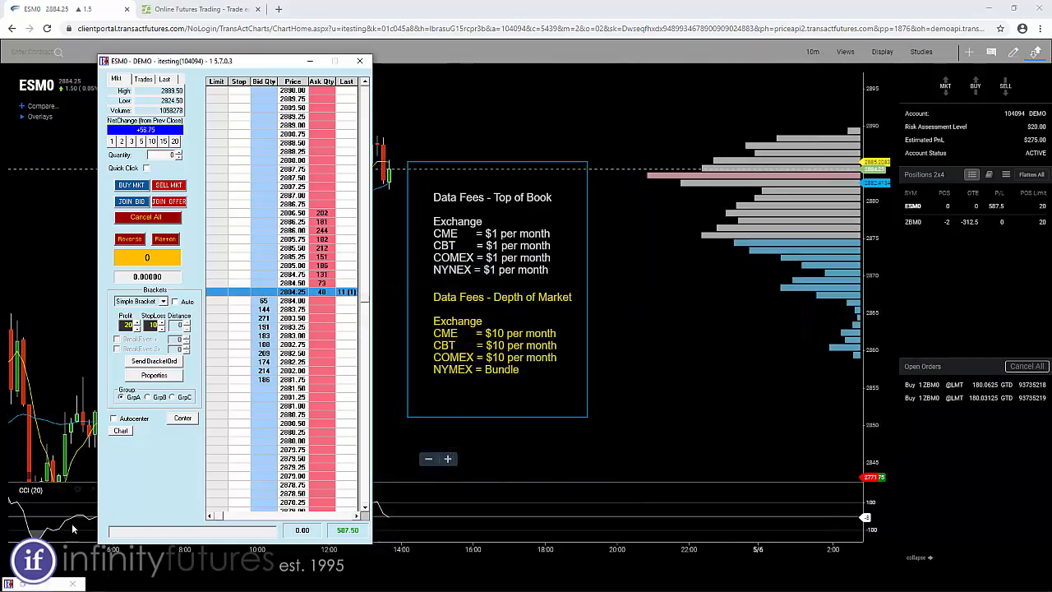
click(360, 61)
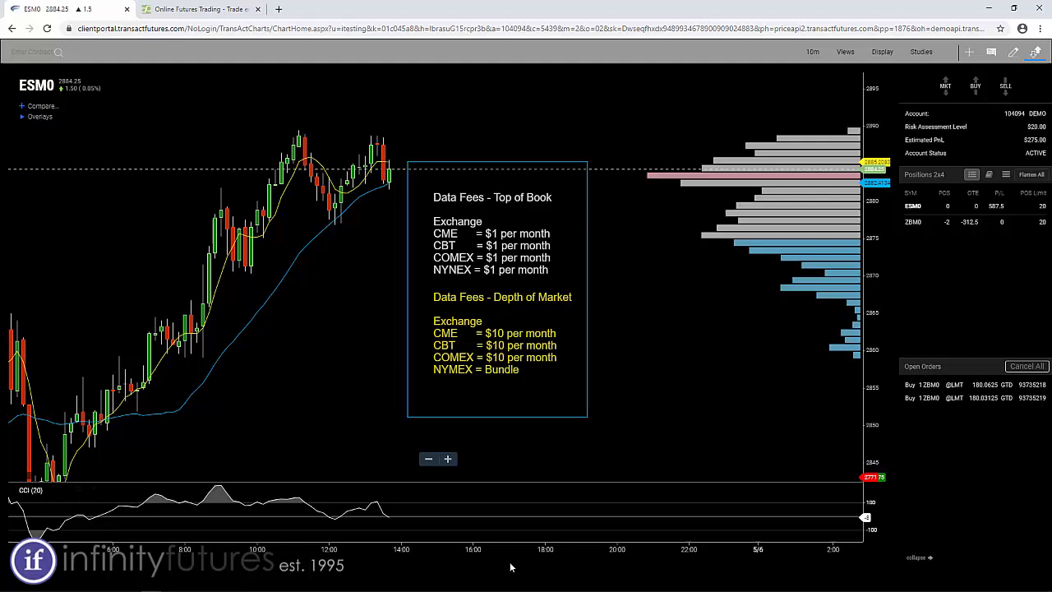
mouse_move(785, 367)
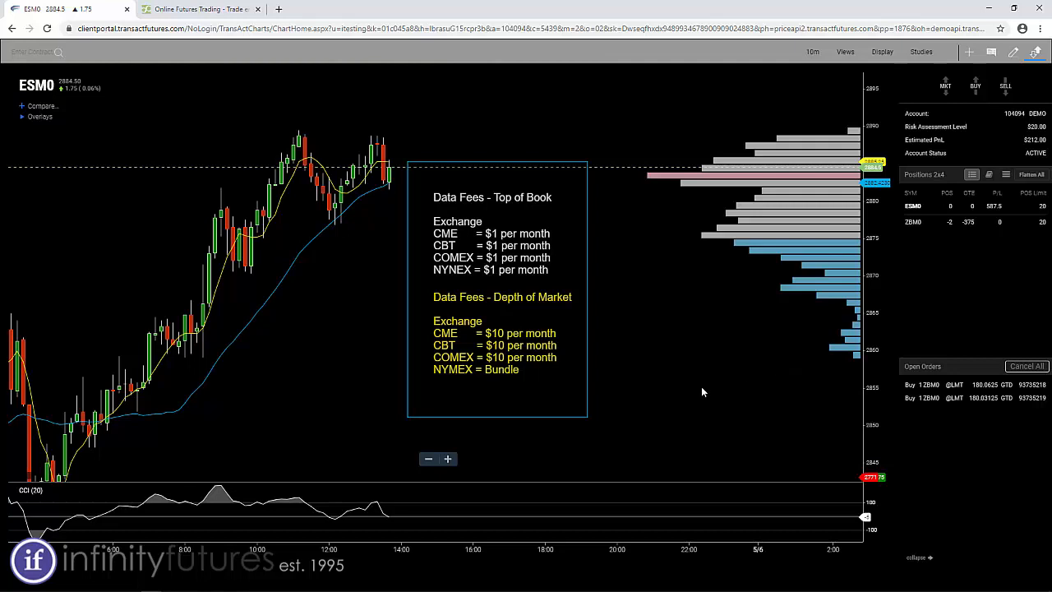
mouse_move(720, 338)
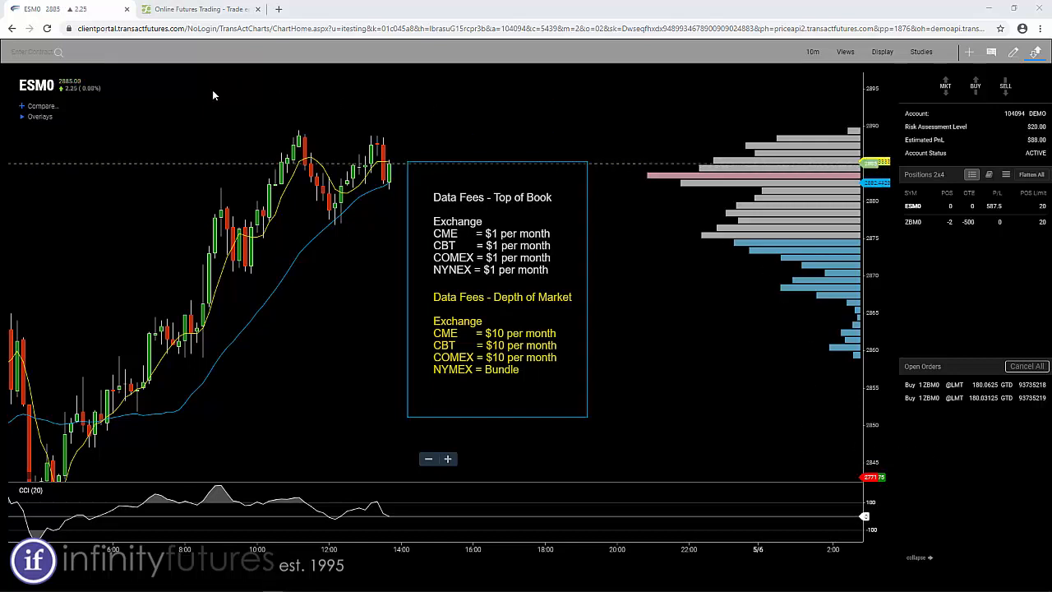
From the Infinity Futures website tab, follow the Clients link to the TransAct portal
click(201, 9)
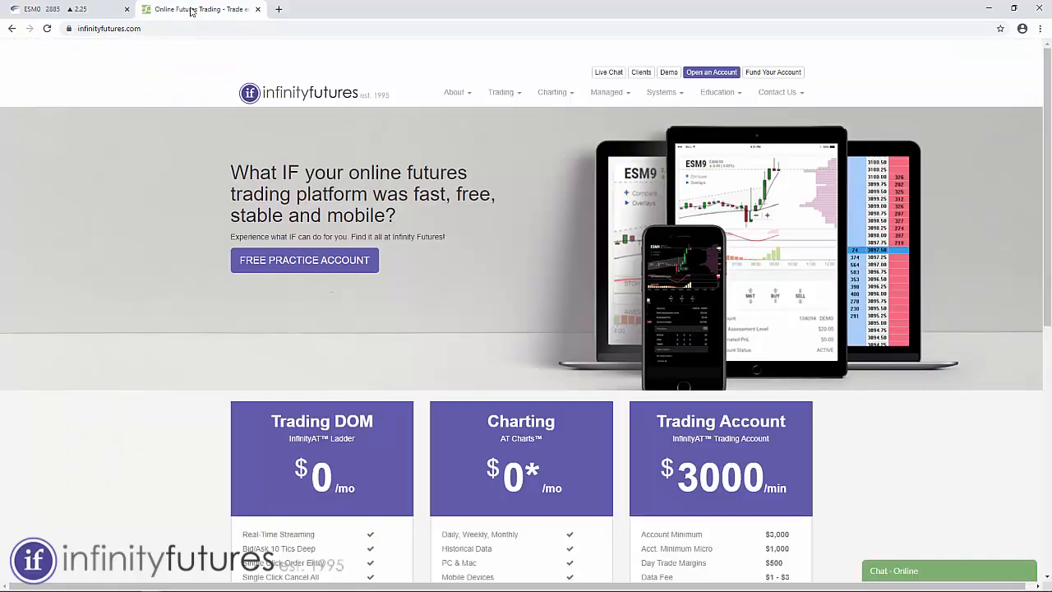
mouse_move(192, 210)
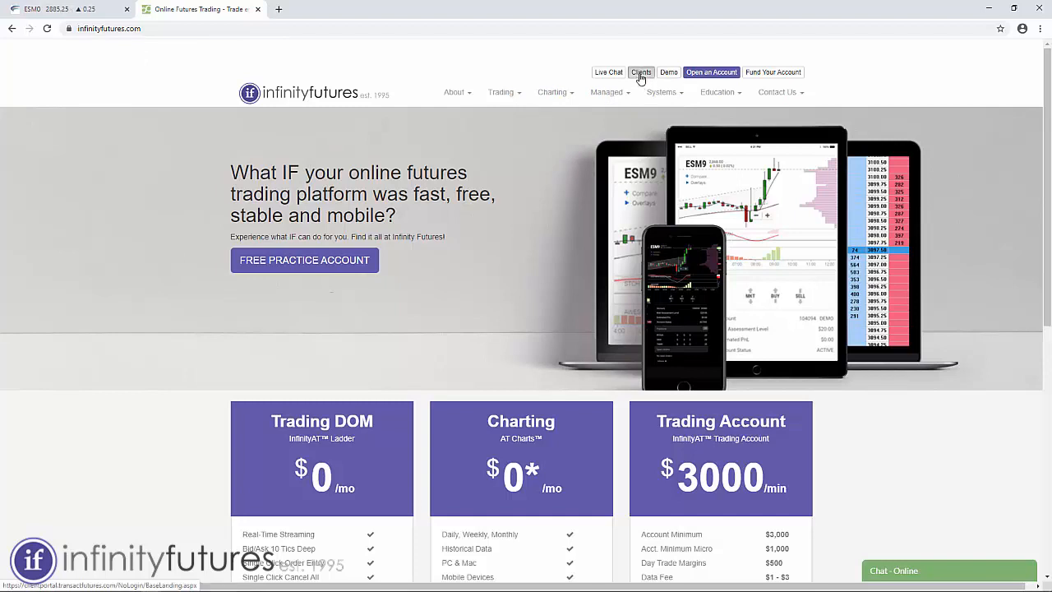
click(641, 73)
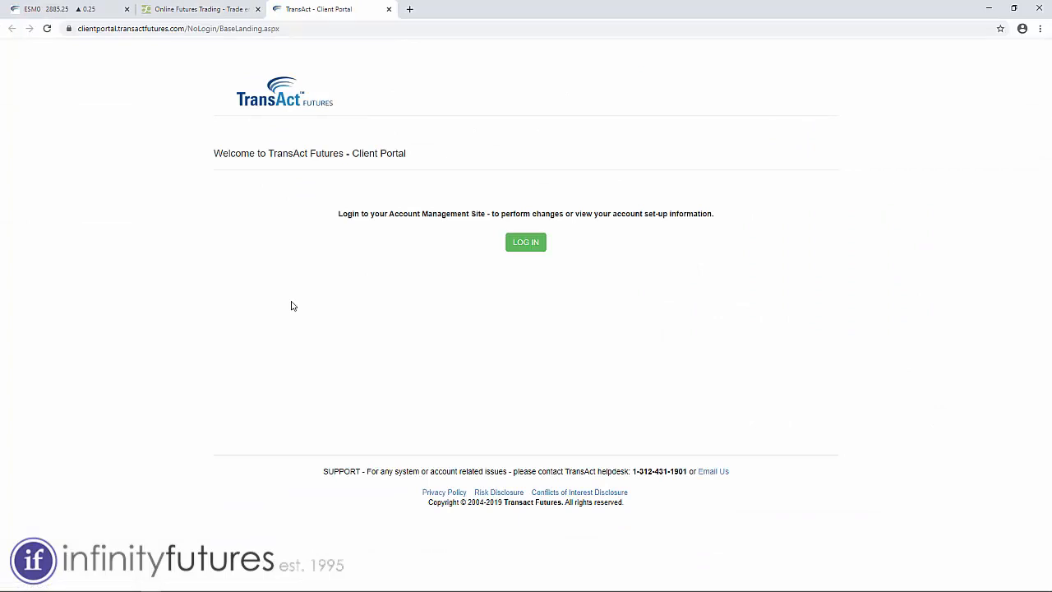
mouse_move(380, 152)
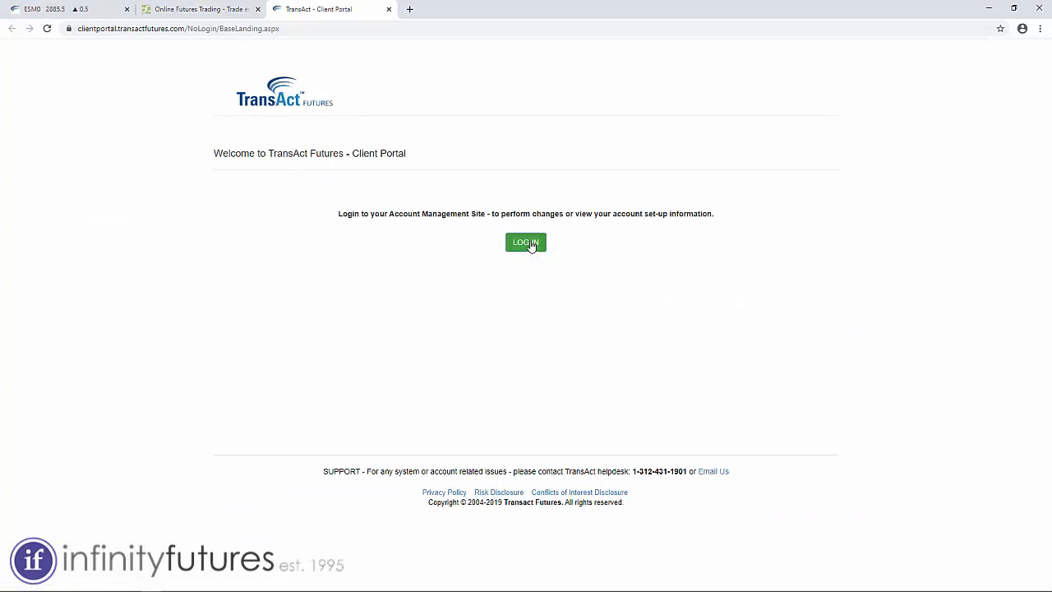
Reach the TransAct portal login form, then return to the ESM0 chart tab
click(525, 242)
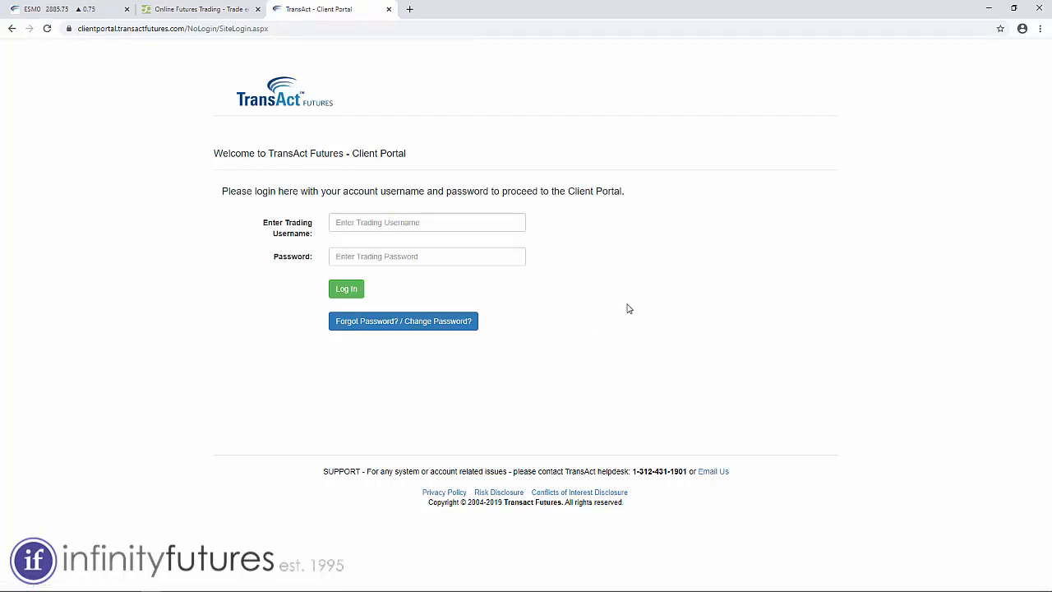
mouse_move(624, 313)
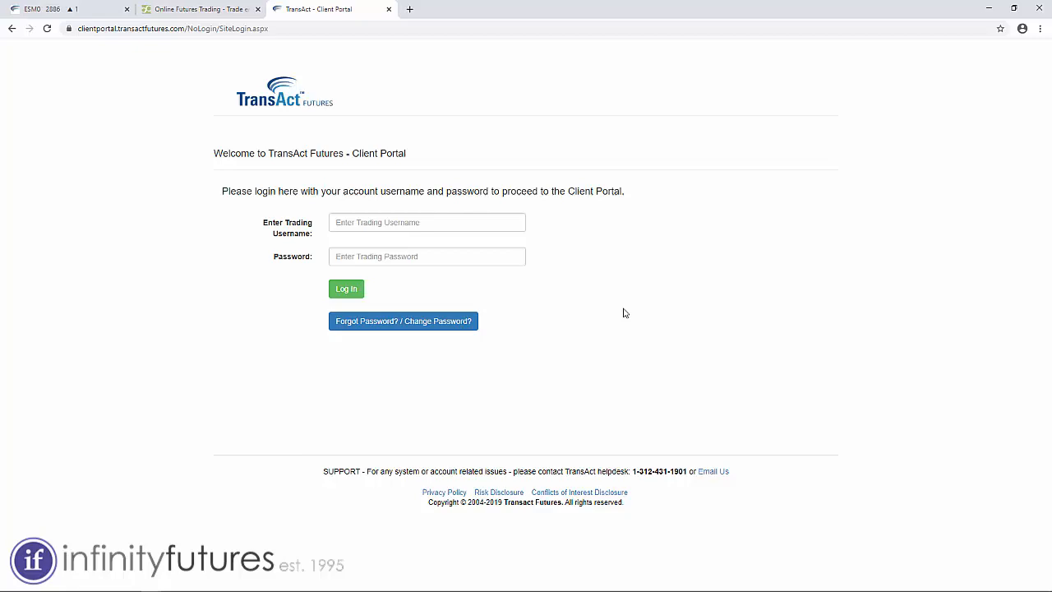
click(57, 10)
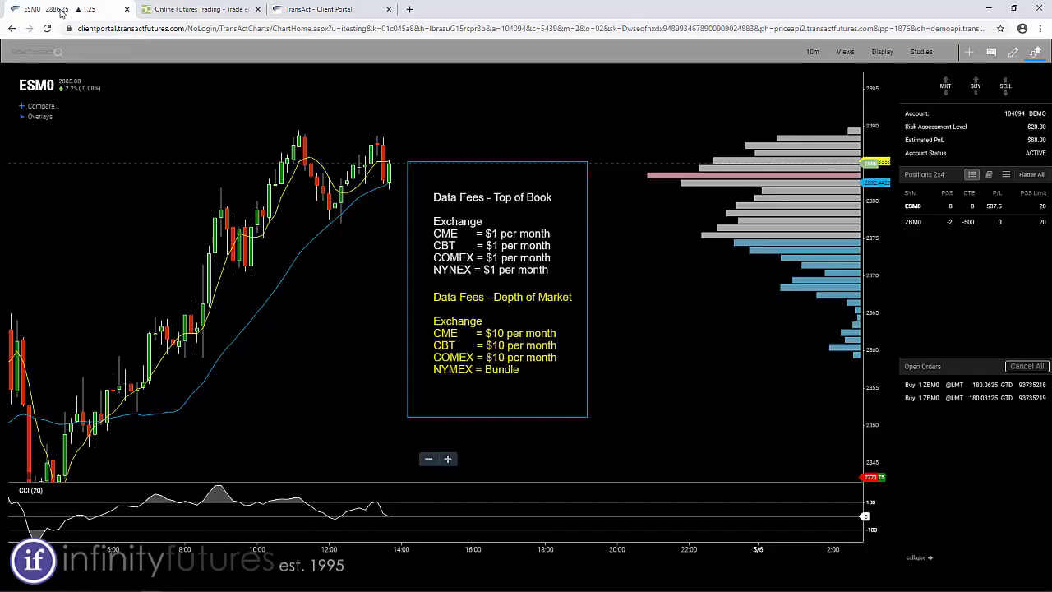